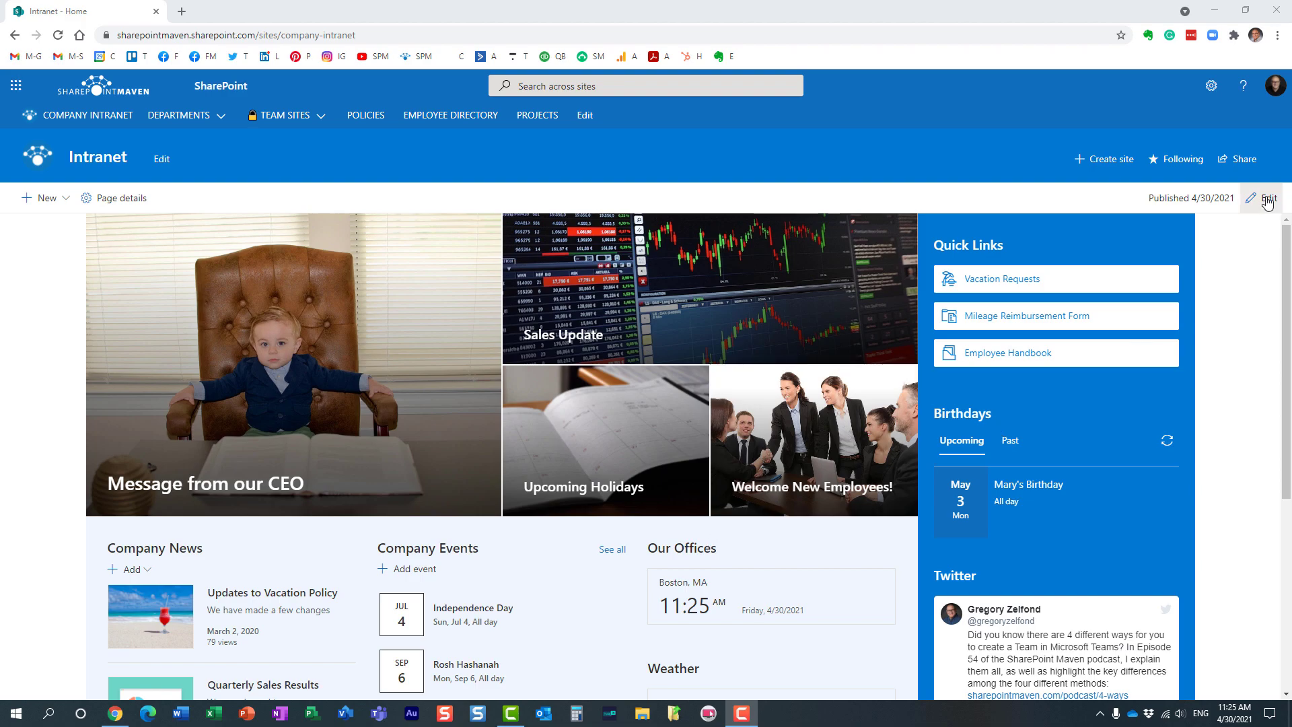
- Put the intranet home page into edit mode and republish it unchanged
click(1267, 198)
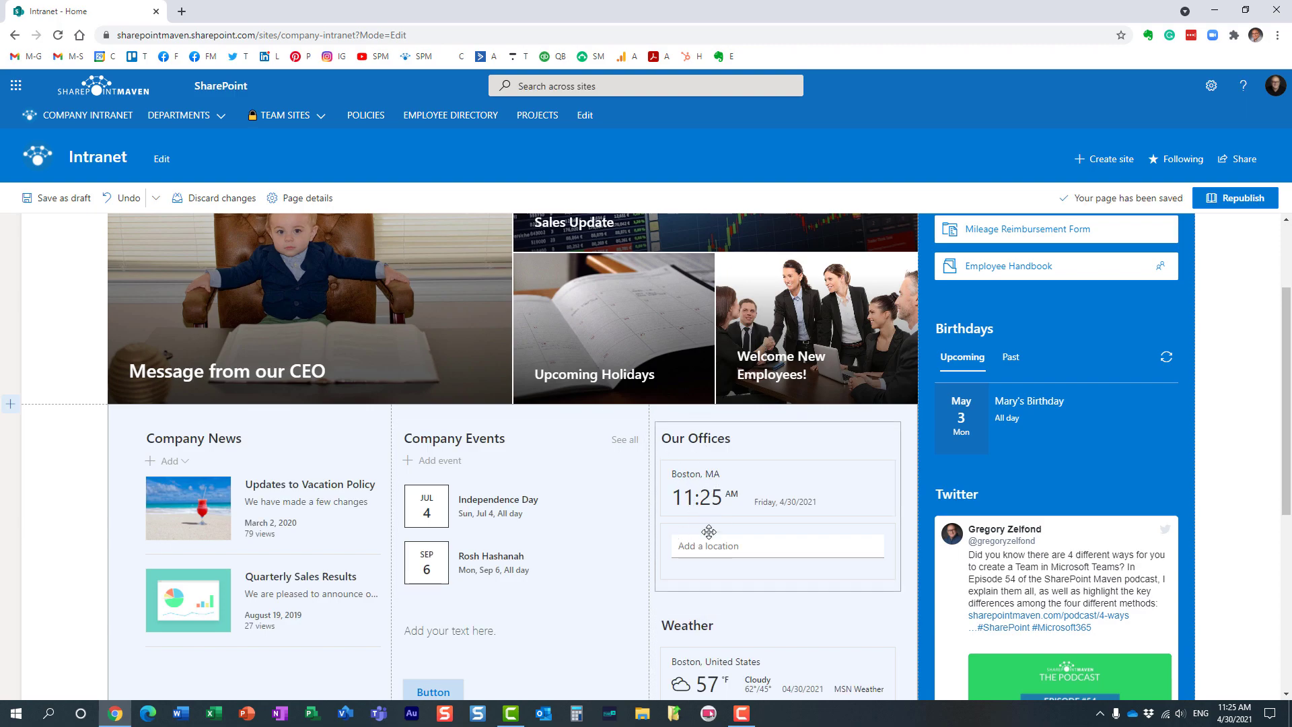
mouse_move(757, 605)
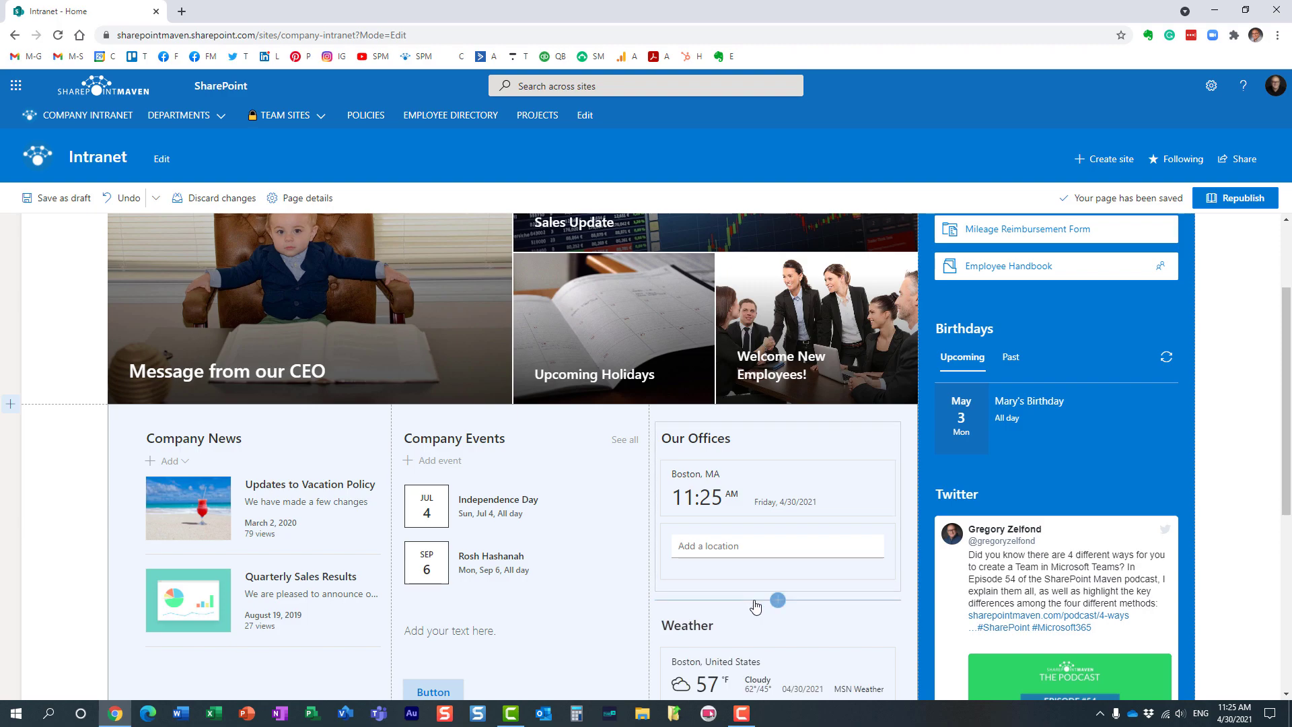
click(1234, 198)
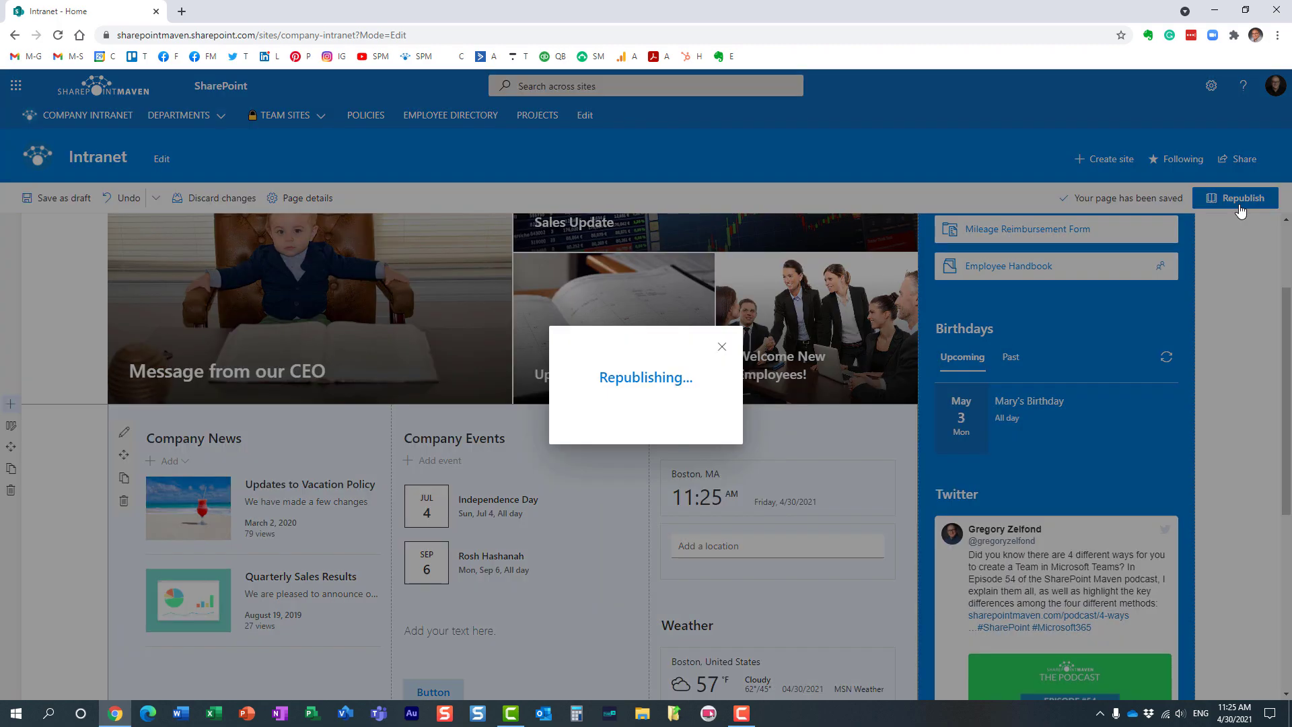
click(1234, 198)
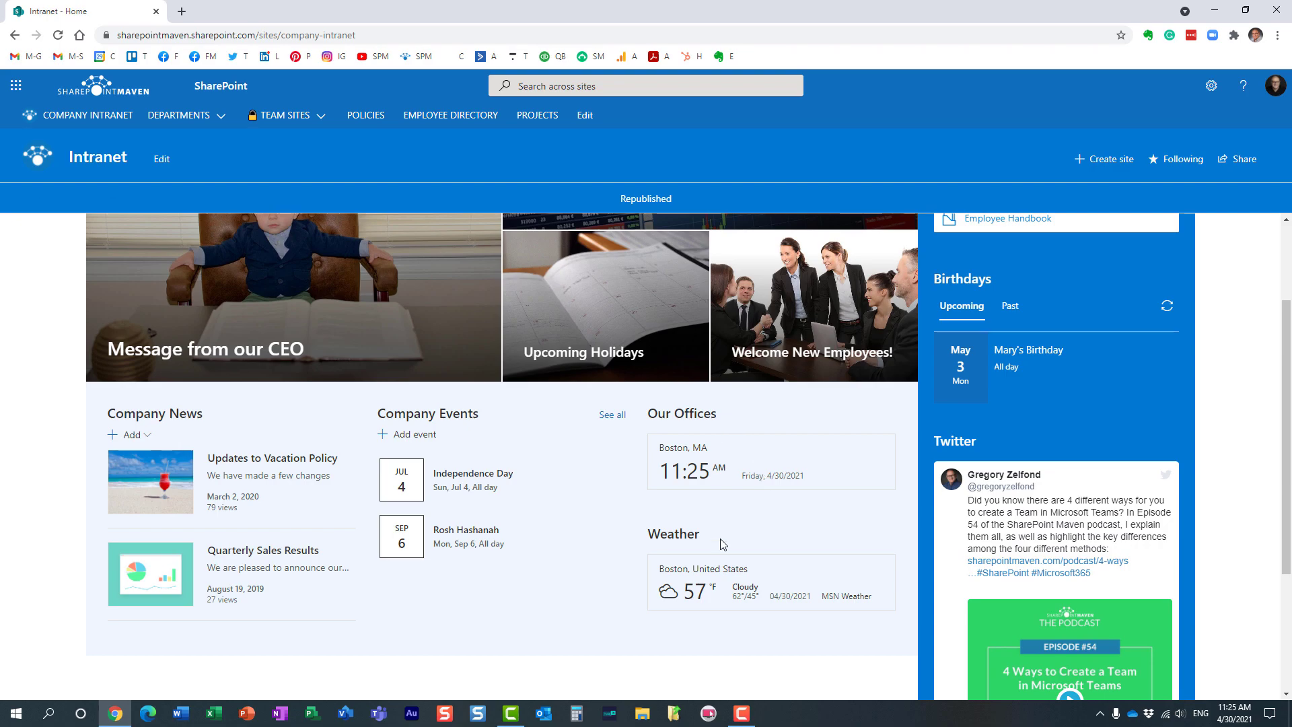
mouse_move(752, 517)
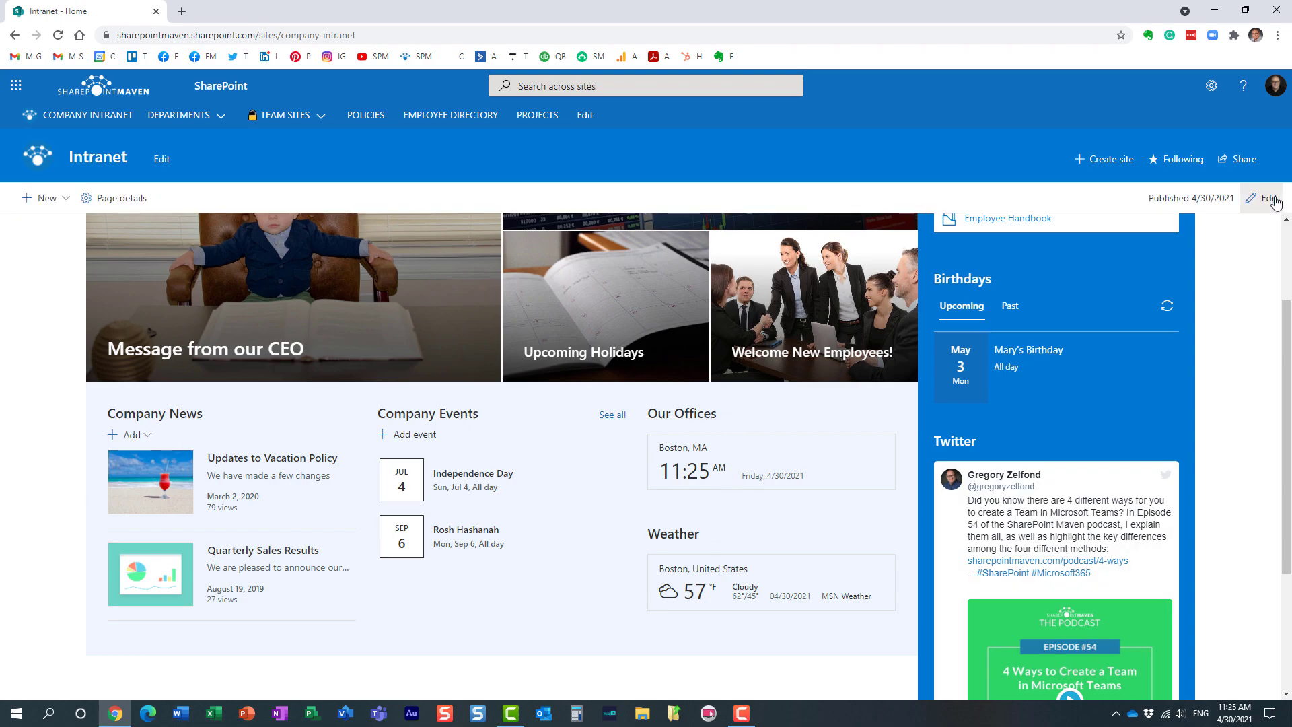
- Give the divider between Our Offices and Weather weight 3 and 57% length, then republish
click(1269, 198)
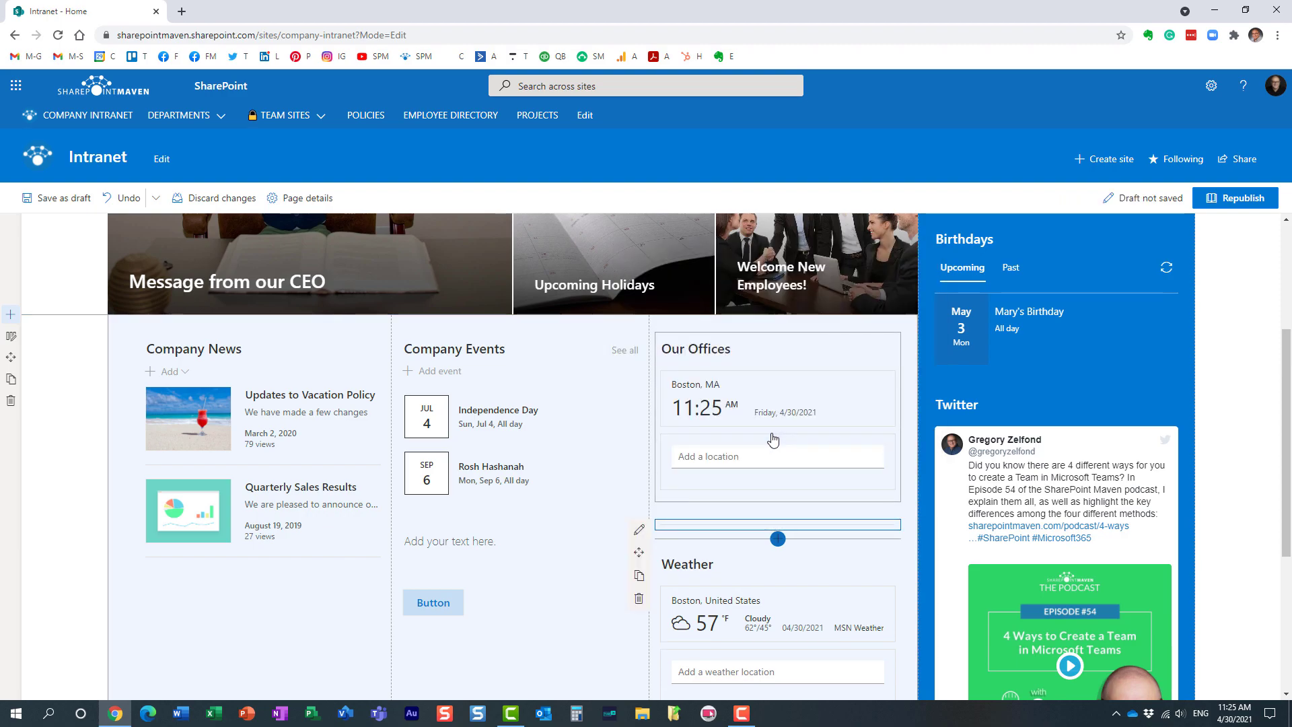
click(775, 524)
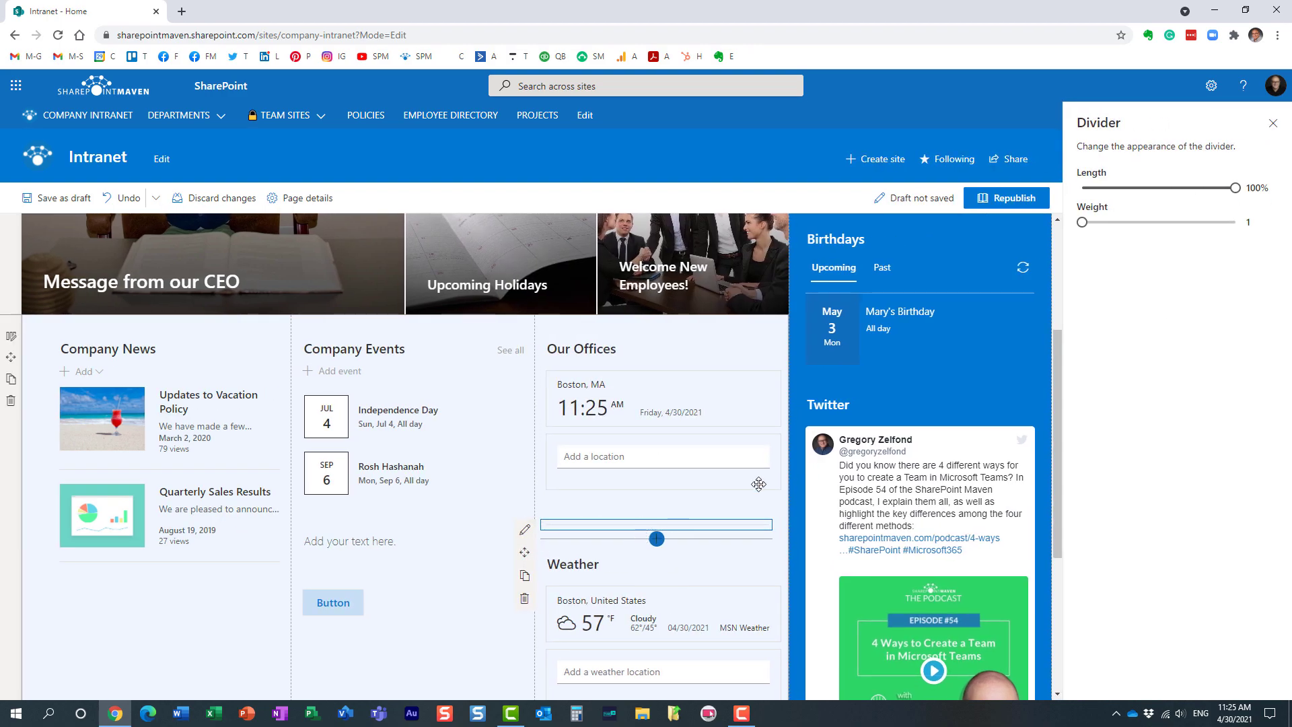
drag(1082, 222, 1152, 222)
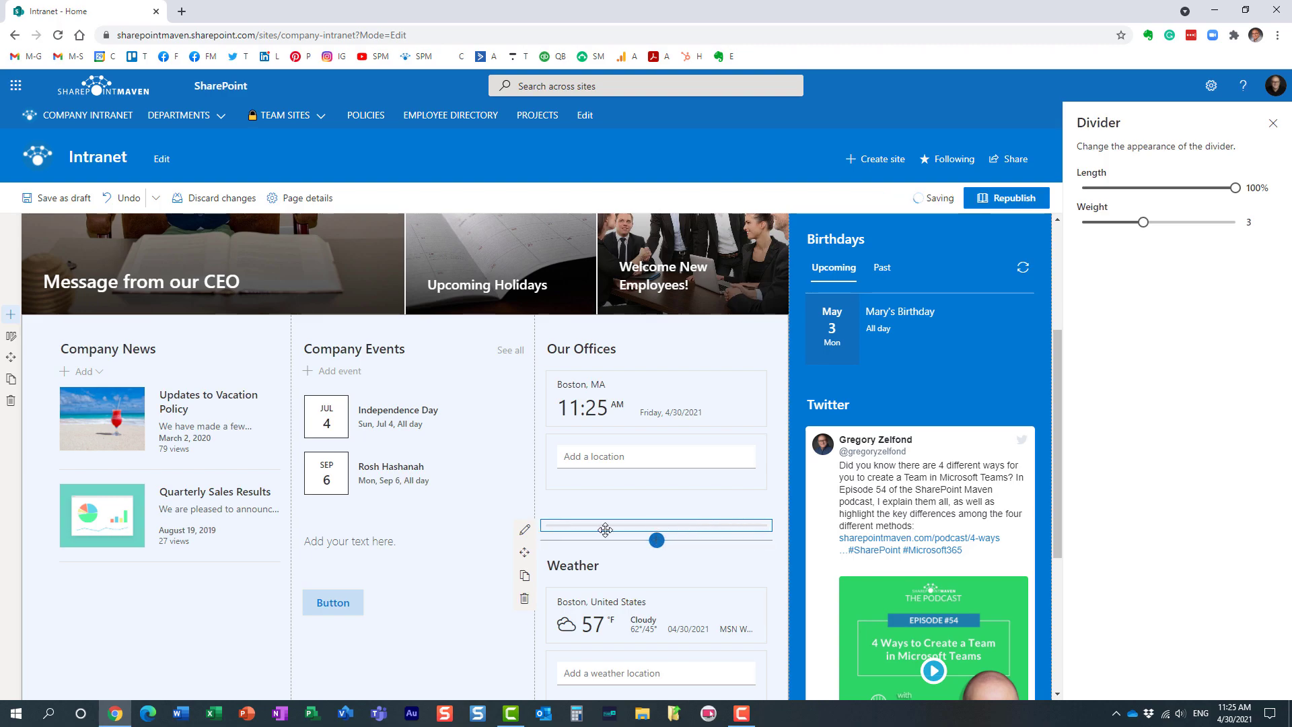
drag(1213, 187, 1181, 187)
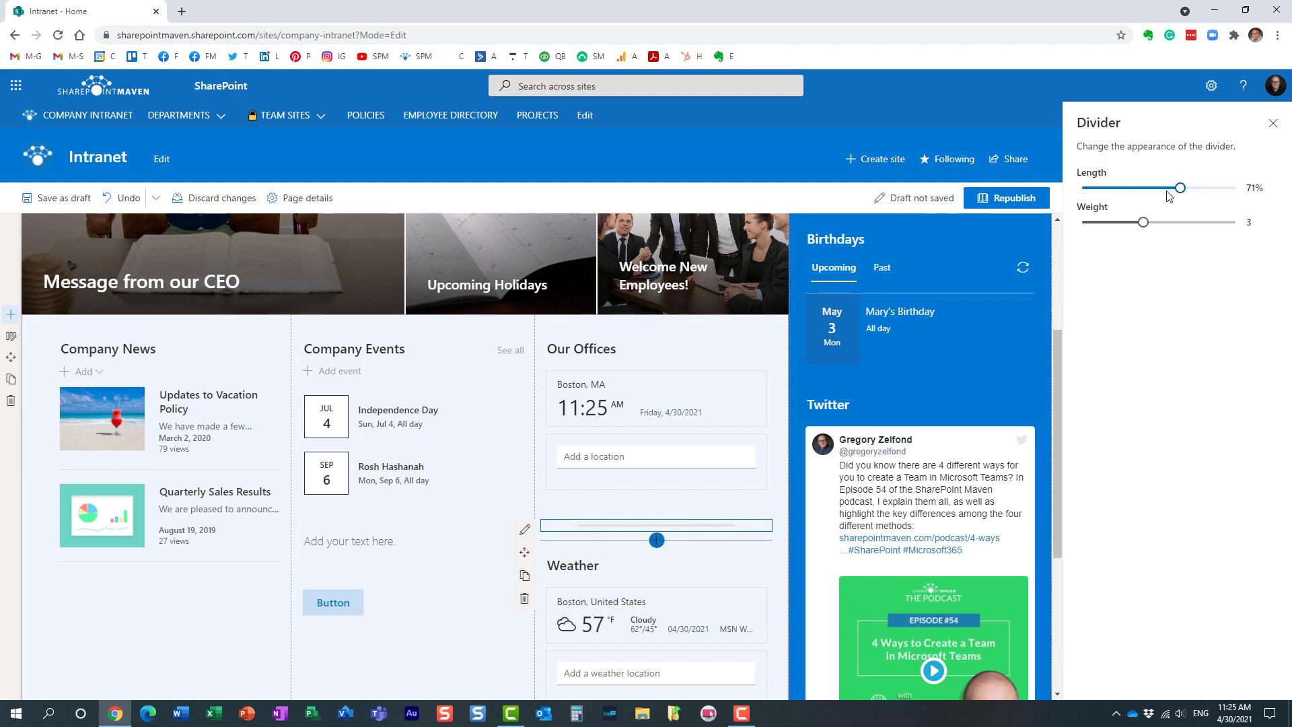
drag(1186, 187, 1153, 188)
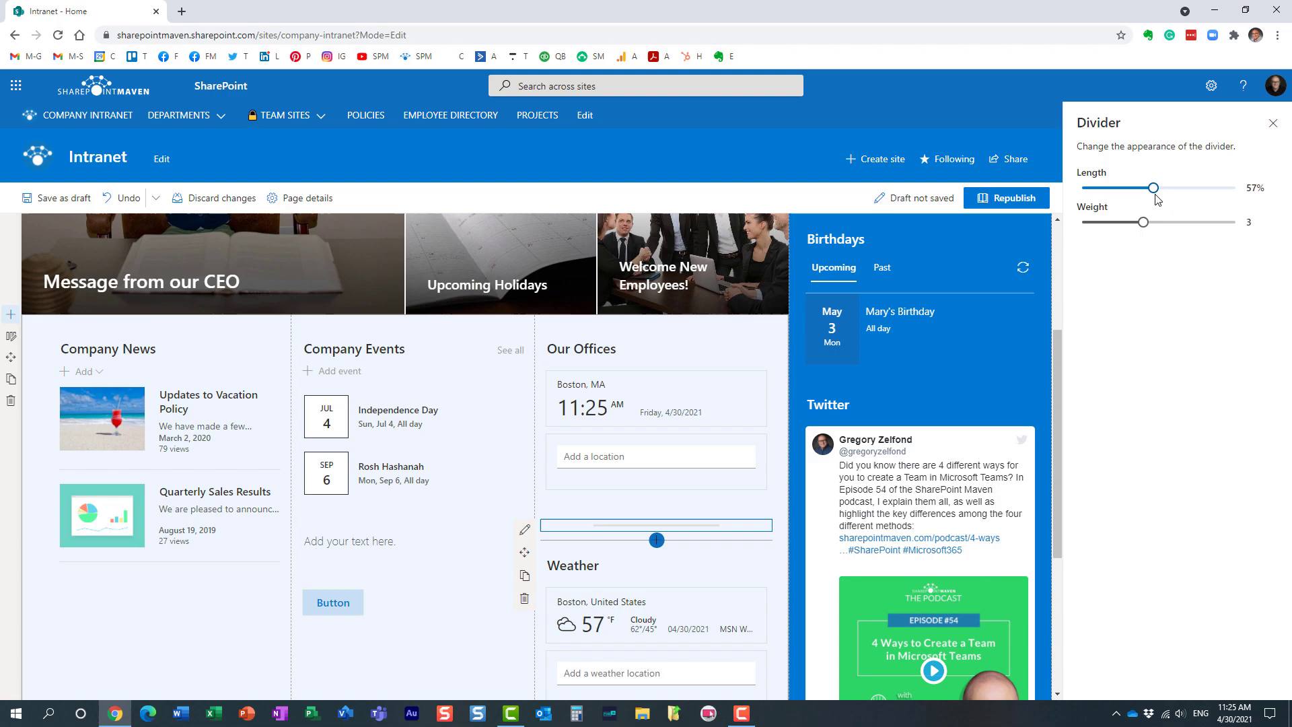
click(1006, 198)
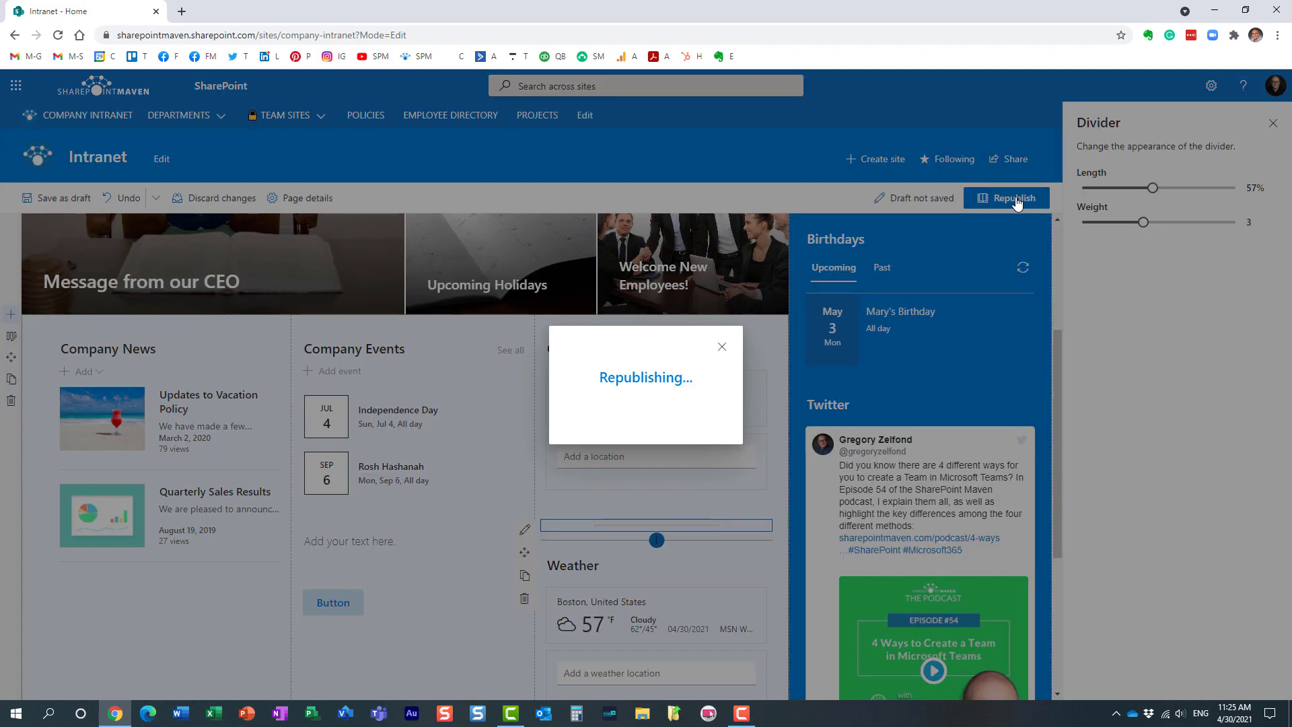
- Finish republishing and review the live page's shorter, thicker divider between Our Offices and Weather
click(1005, 198)
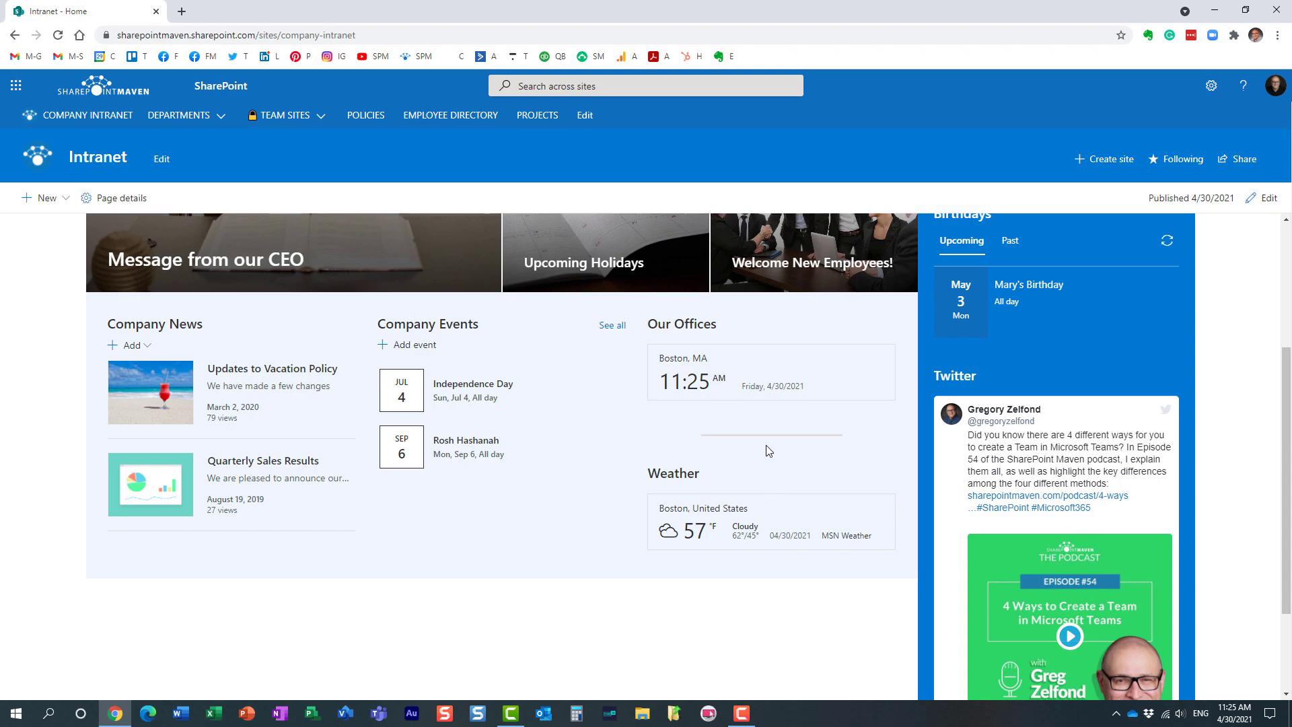
mouse_move(763, 412)
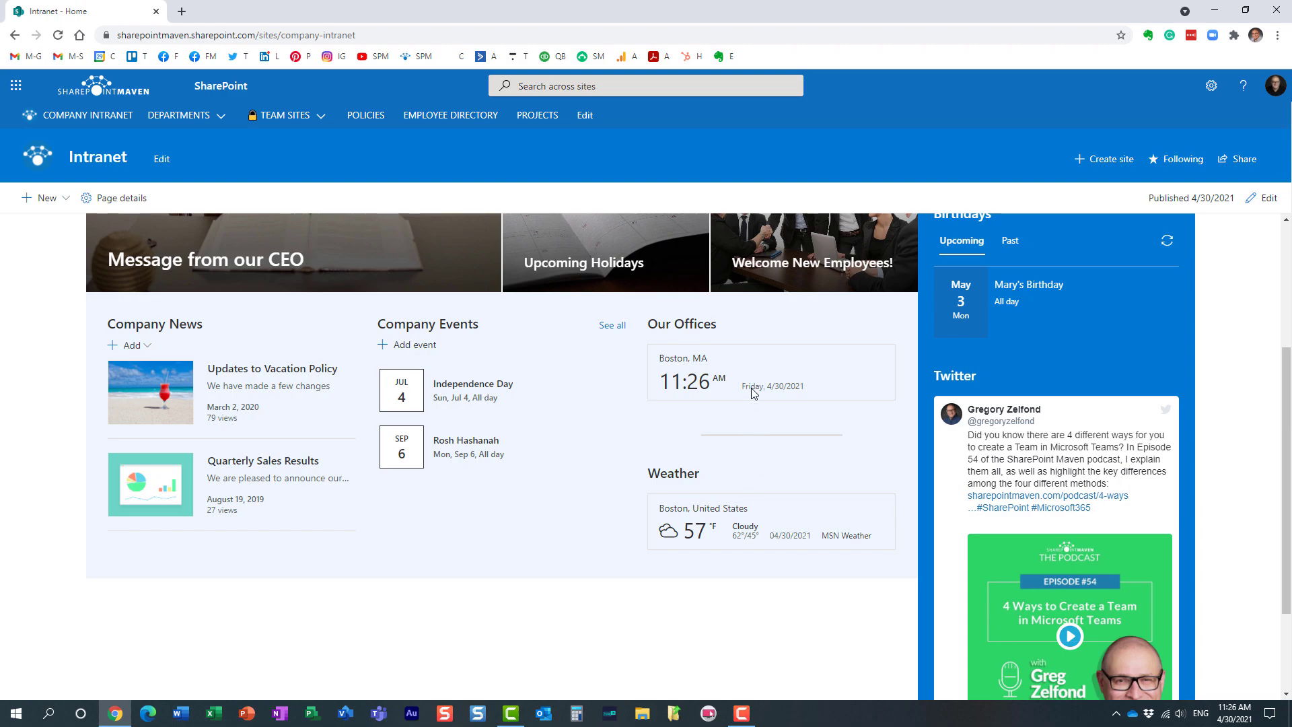
mouse_move(746, 484)
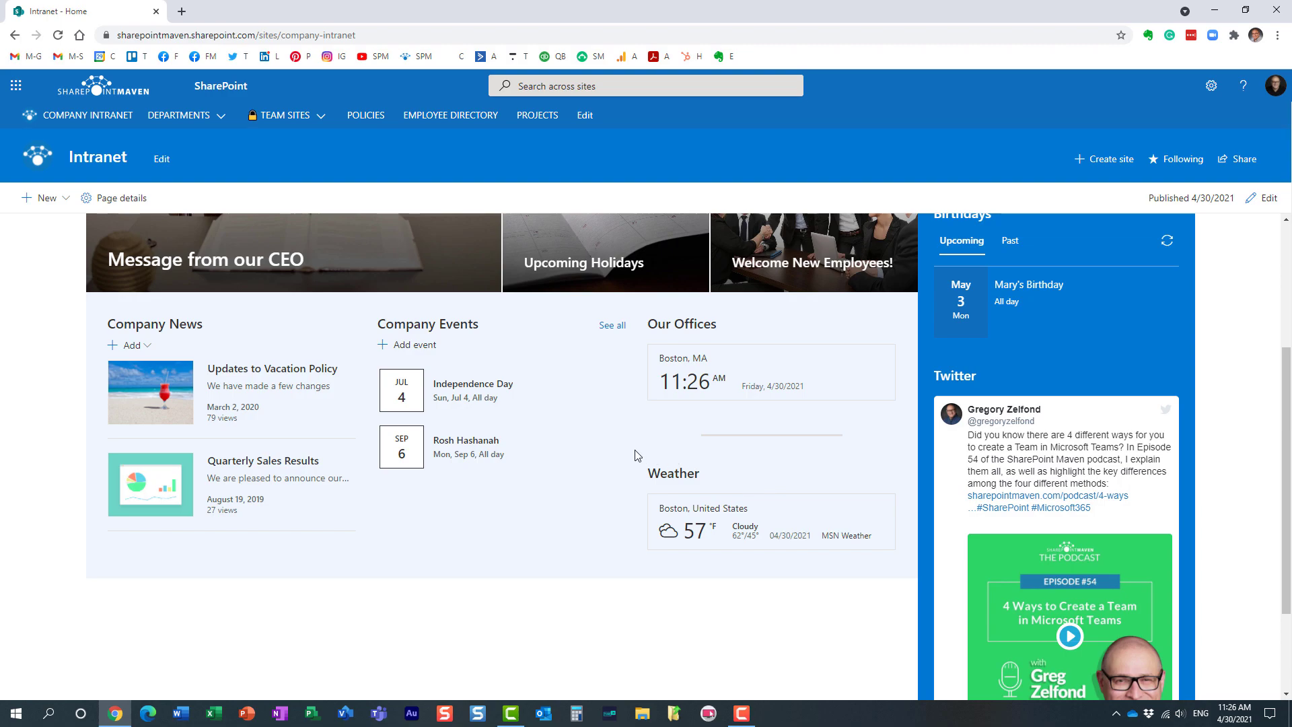
mouse_move(603, 450)
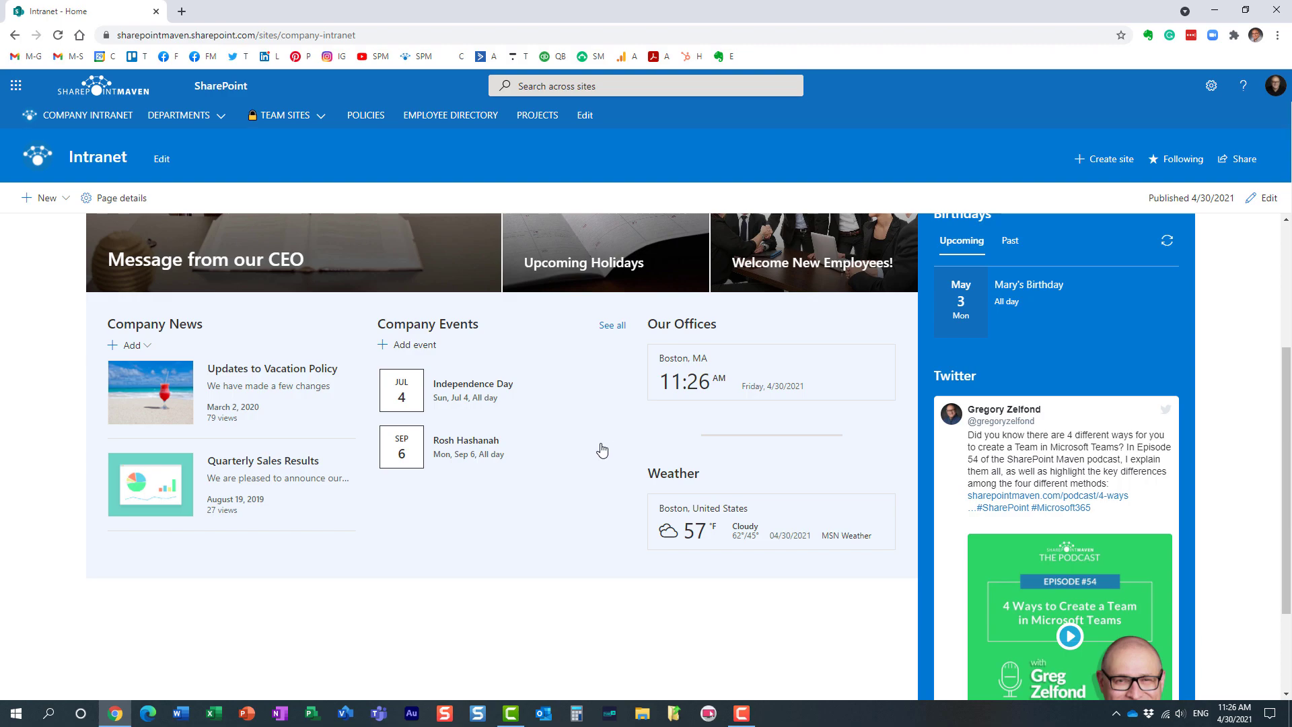
mouse_move(1264, 198)
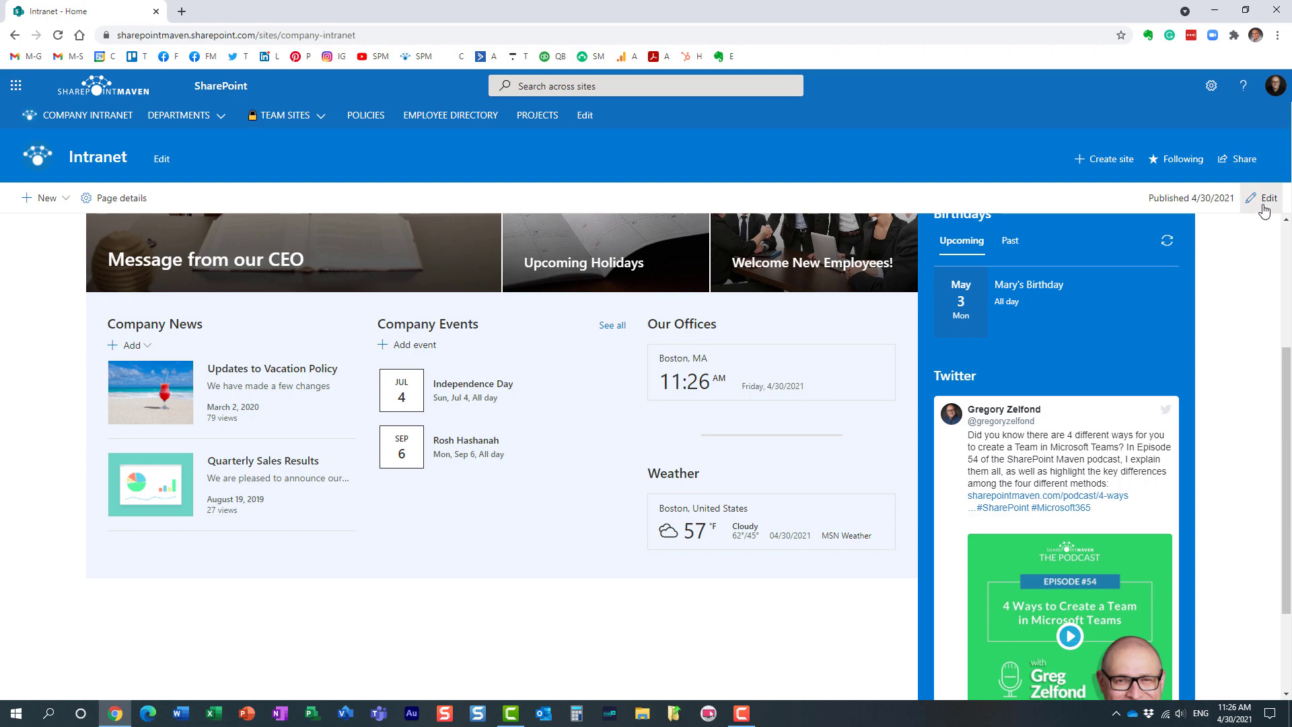
- In edit mode, insert a Spacer web part above Company Events and drag it taller
click(1262, 197)
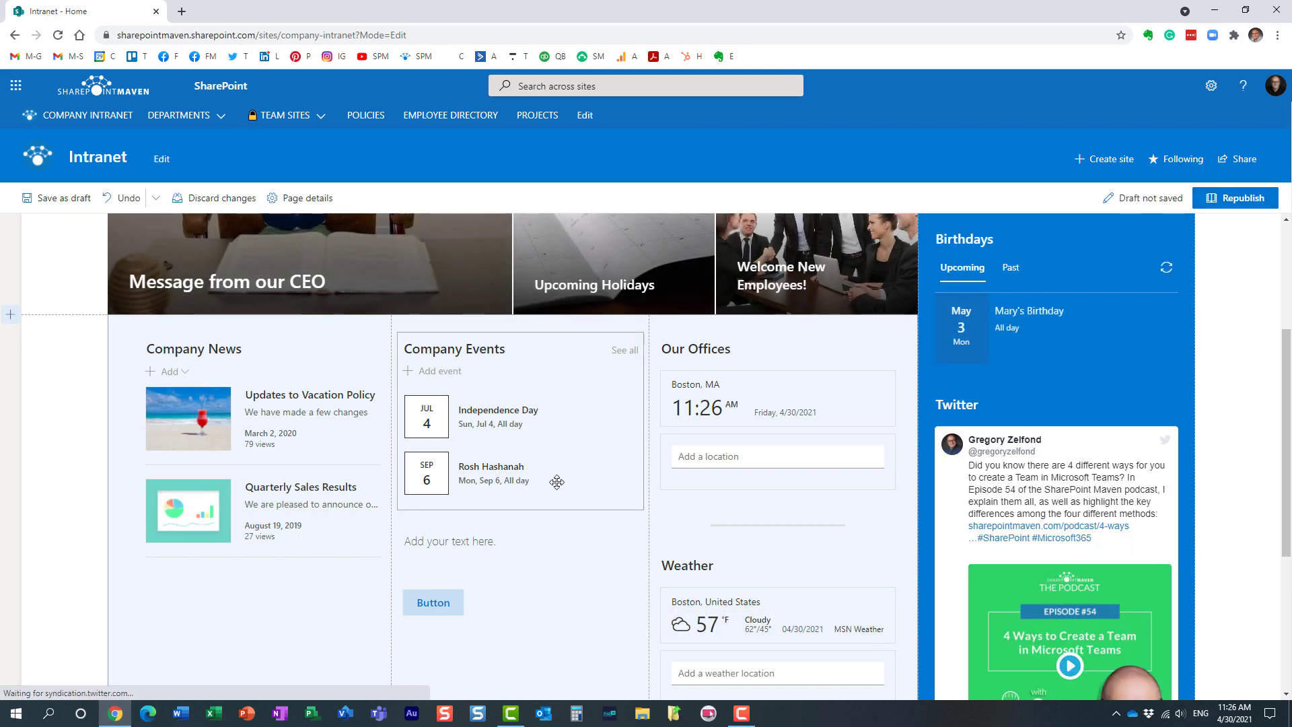
mouse_move(516, 324)
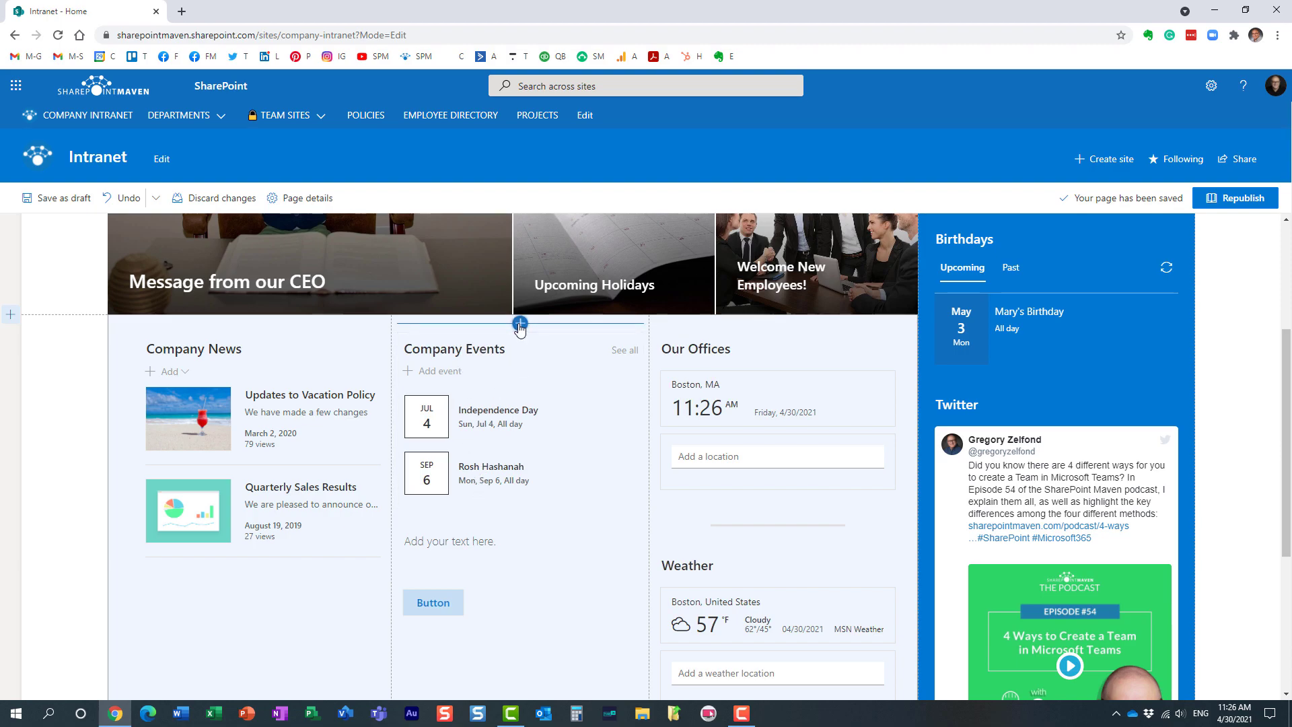
click(520, 323)
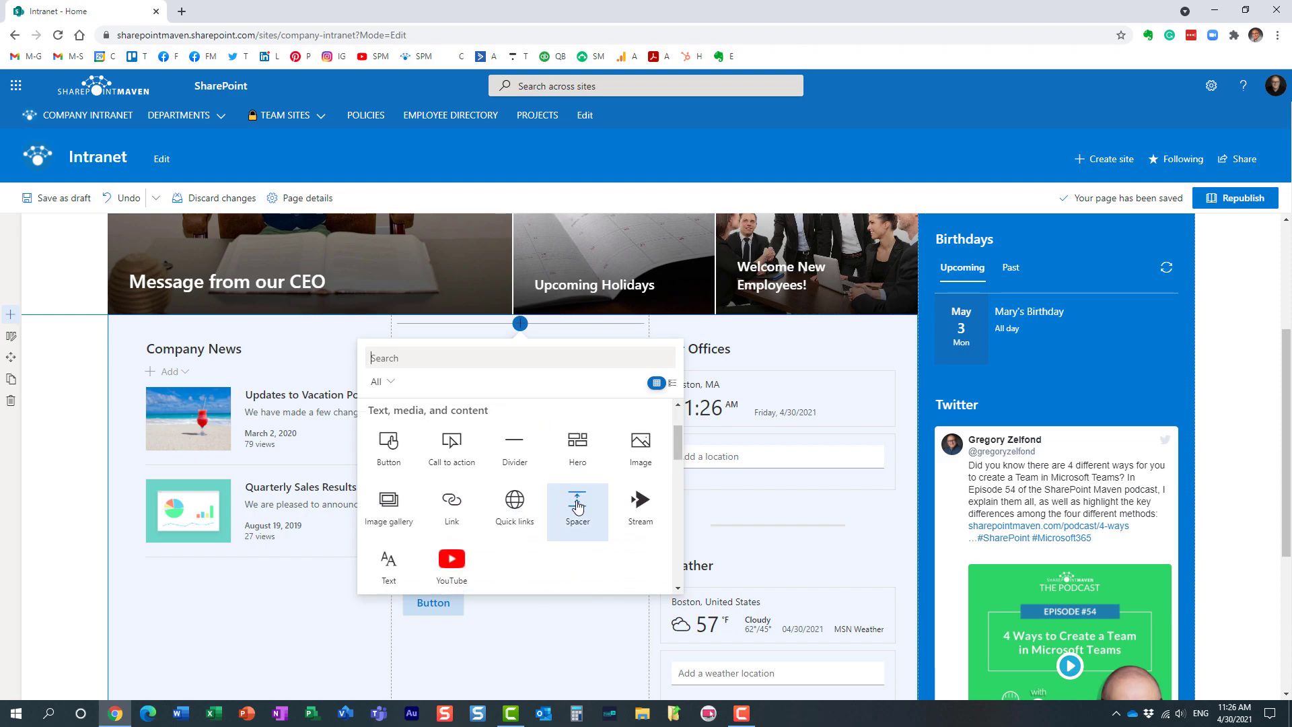
click(577, 505)
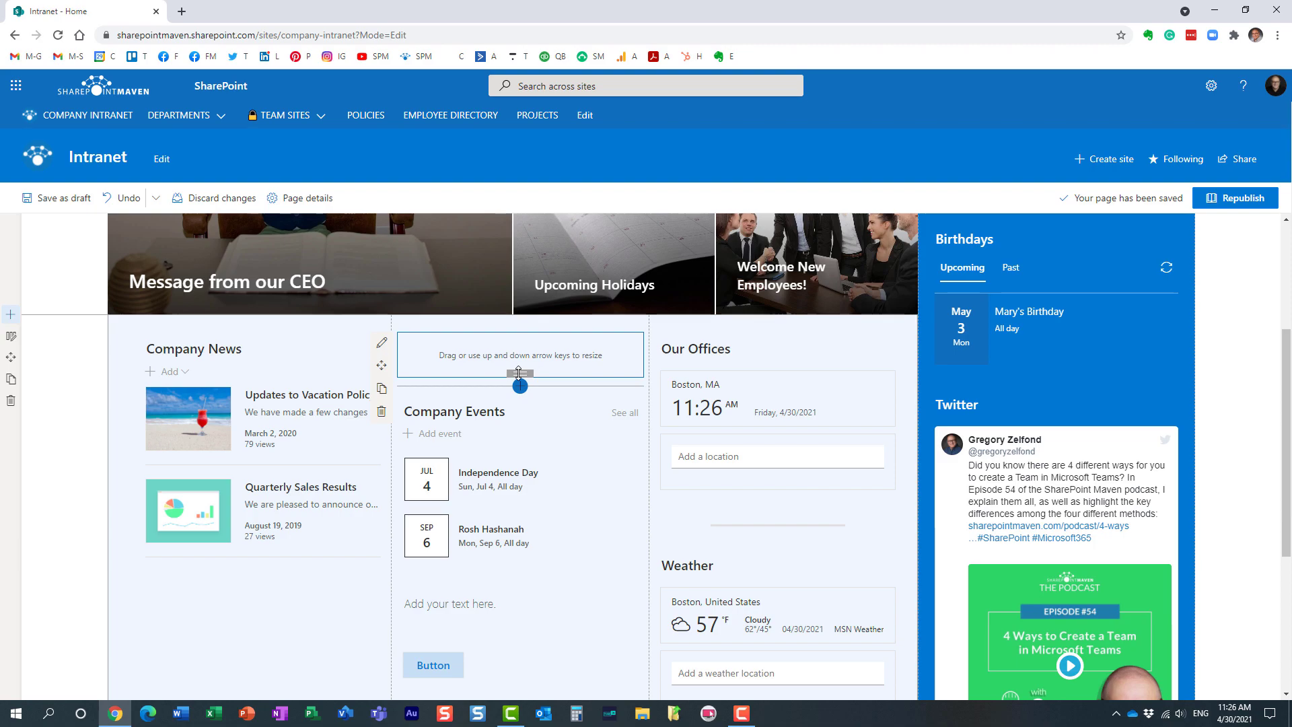
drag(521, 375, 520, 335)
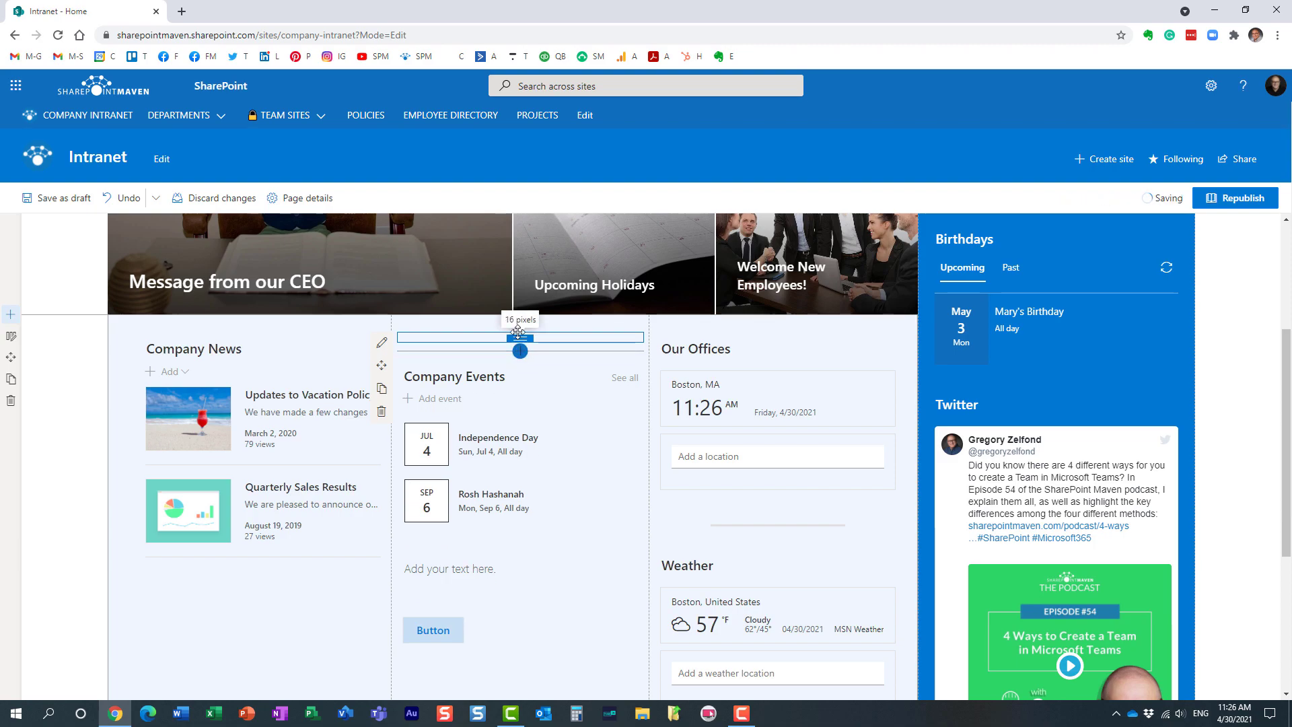
drag(521, 350, 520, 552)
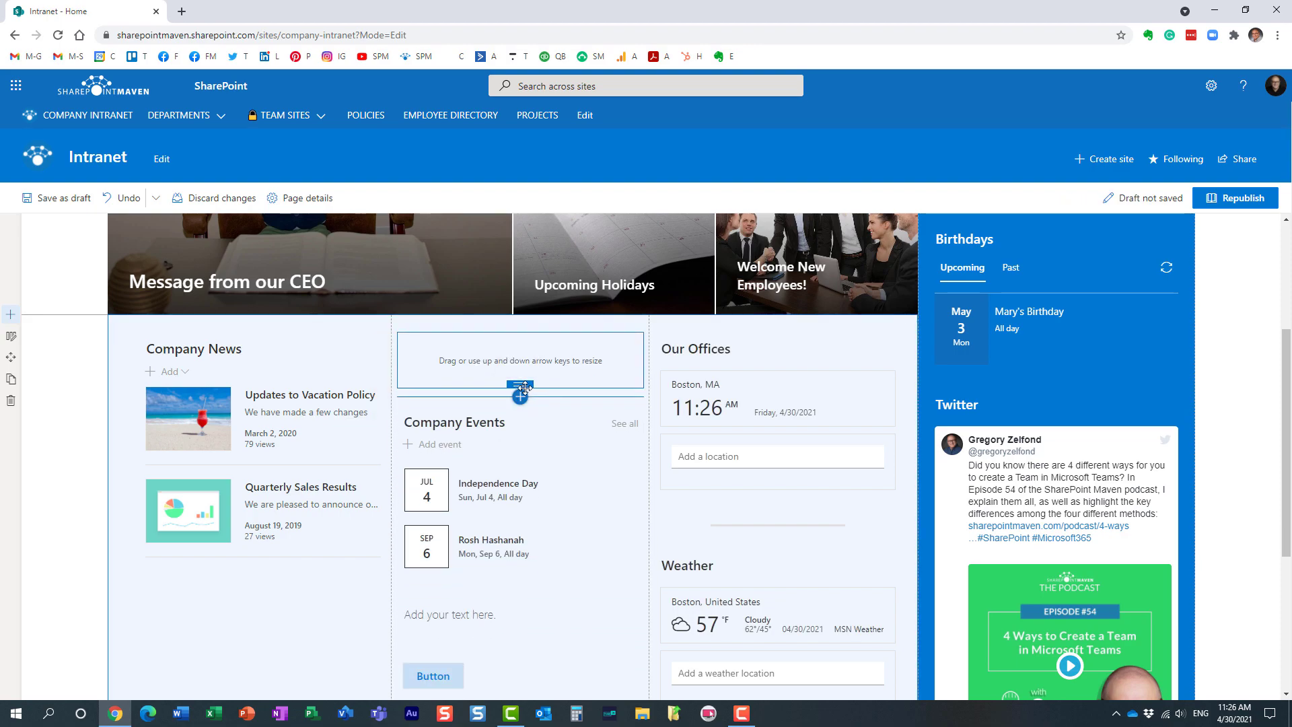
- Republish the home page so Company Events appears pushed down by the spacer
click(1236, 198)
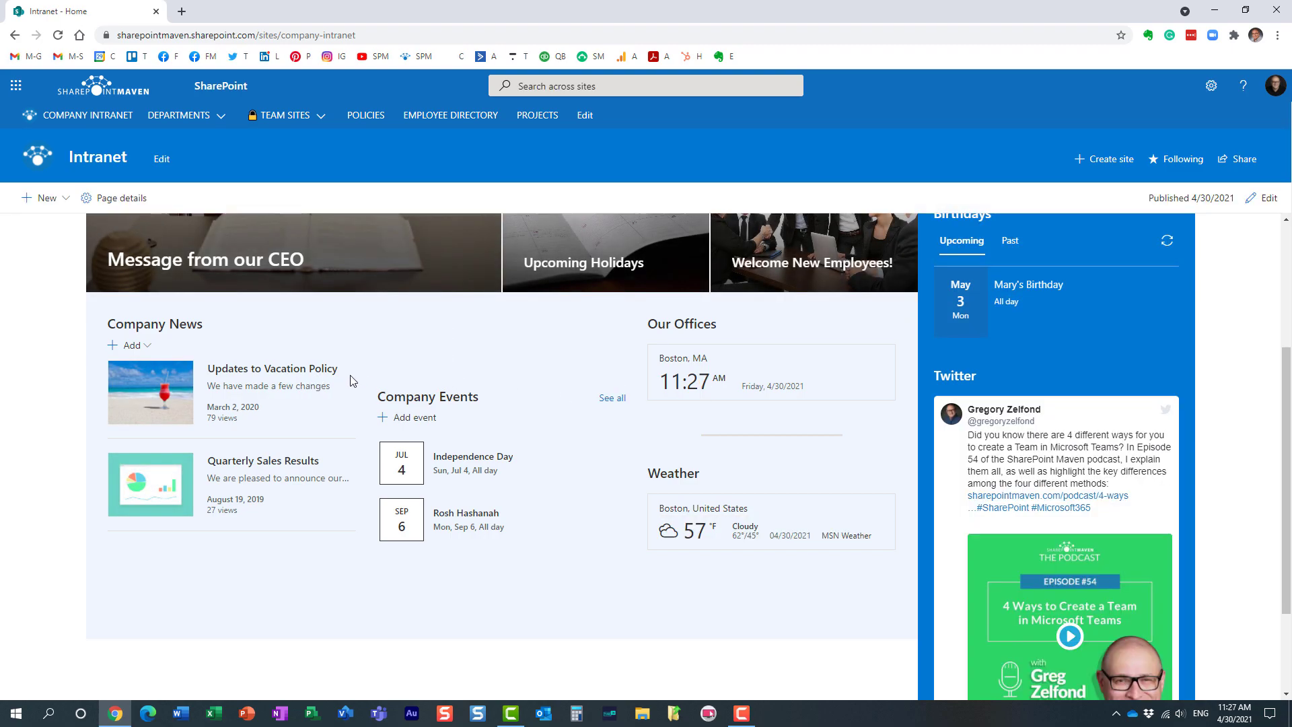
mouse_move(298, 383)
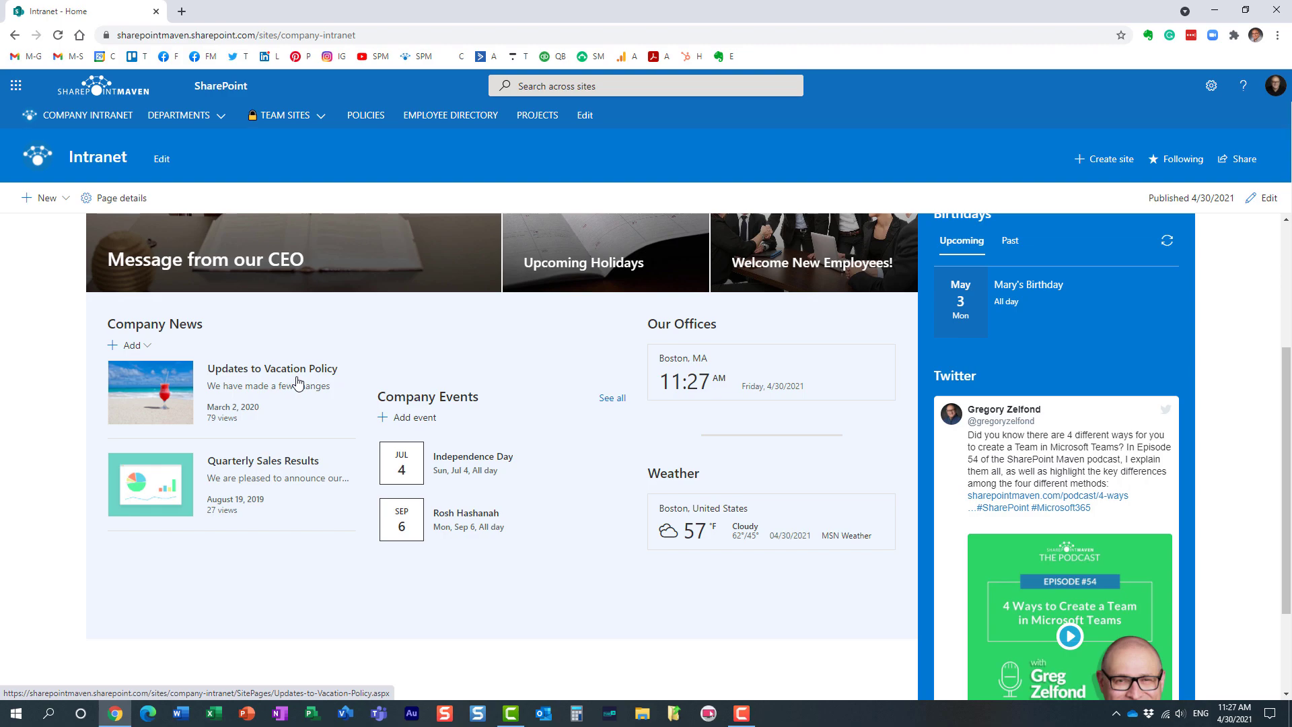
mouse_move(370, 429)
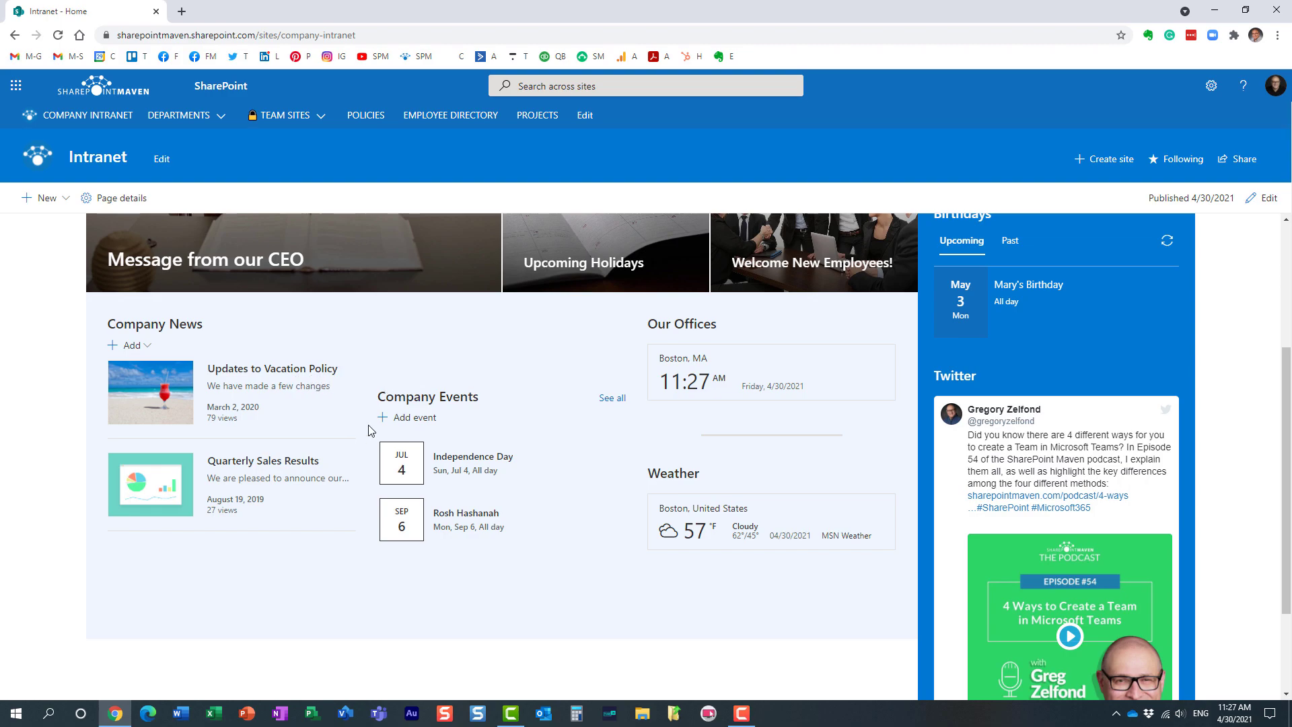
mouse_move(471, 359)
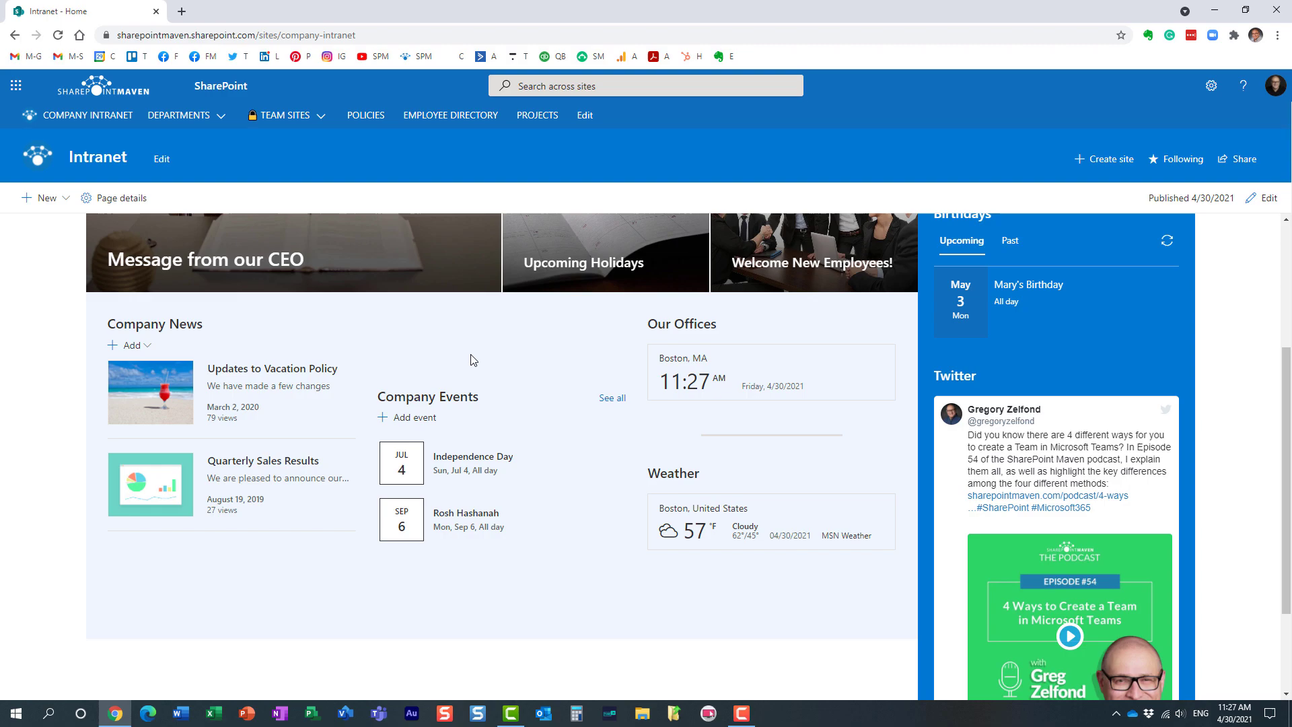